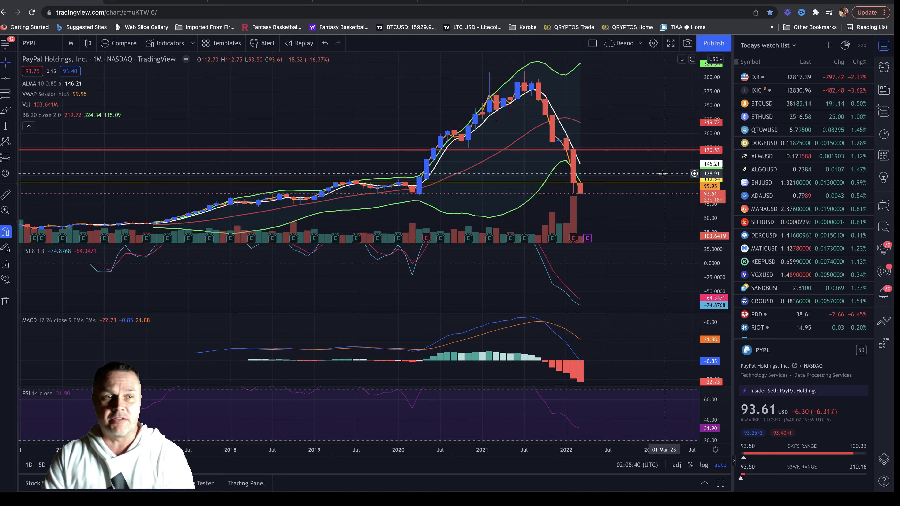
mouse_move(621, 62)
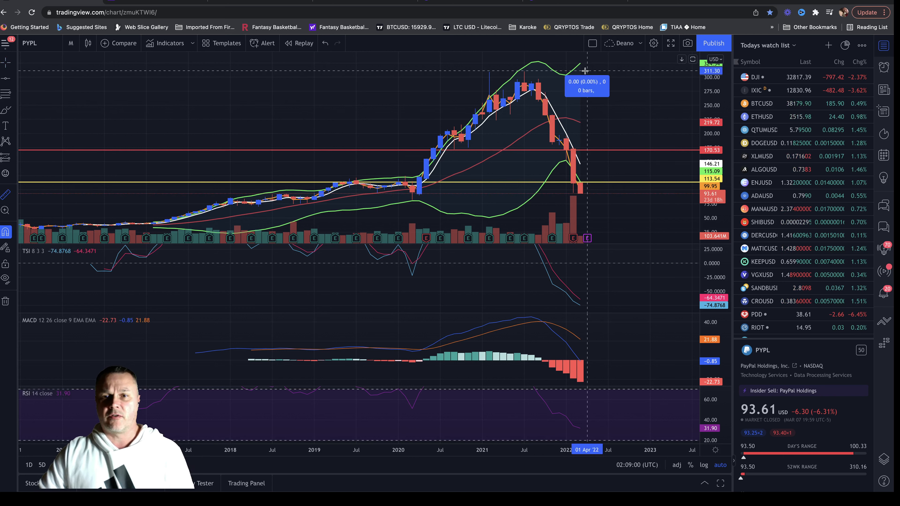
Change the PYPL chart interval from monthly to 1 day candles
drag(586, 71, 622, 193)
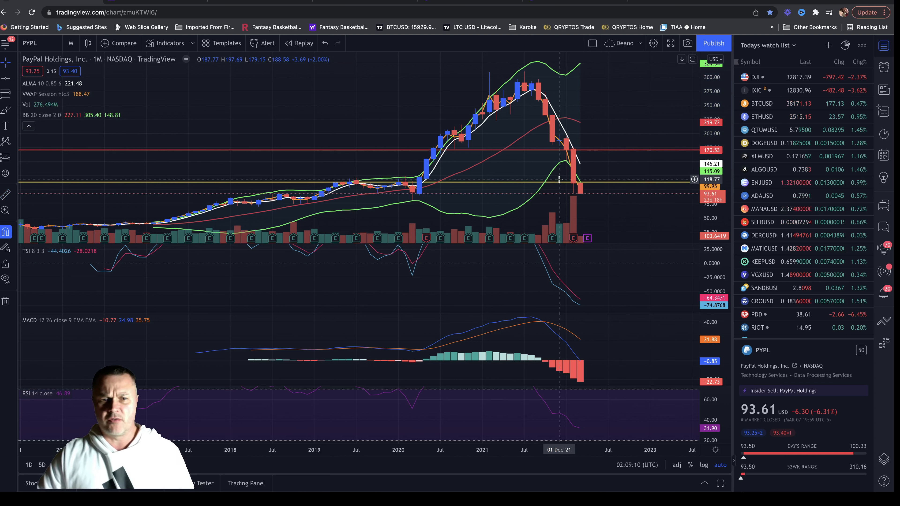
click(71, 43)
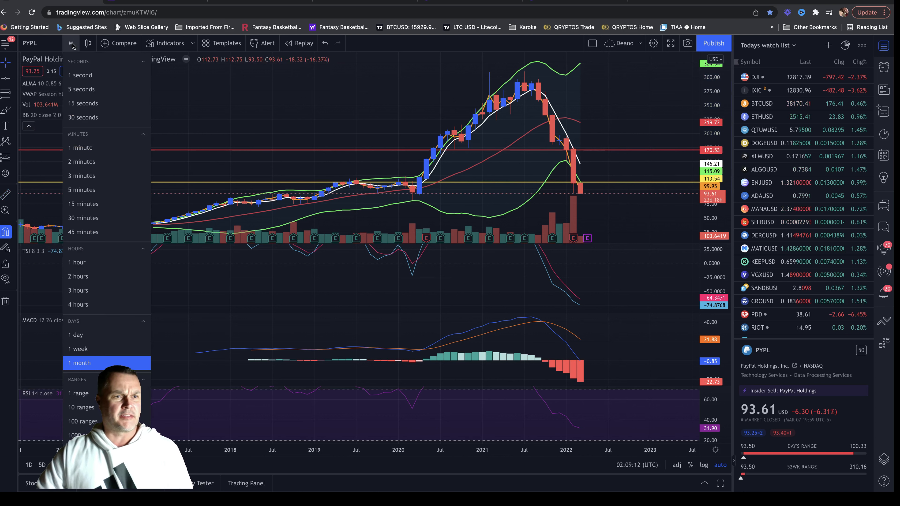
click(80, 363)
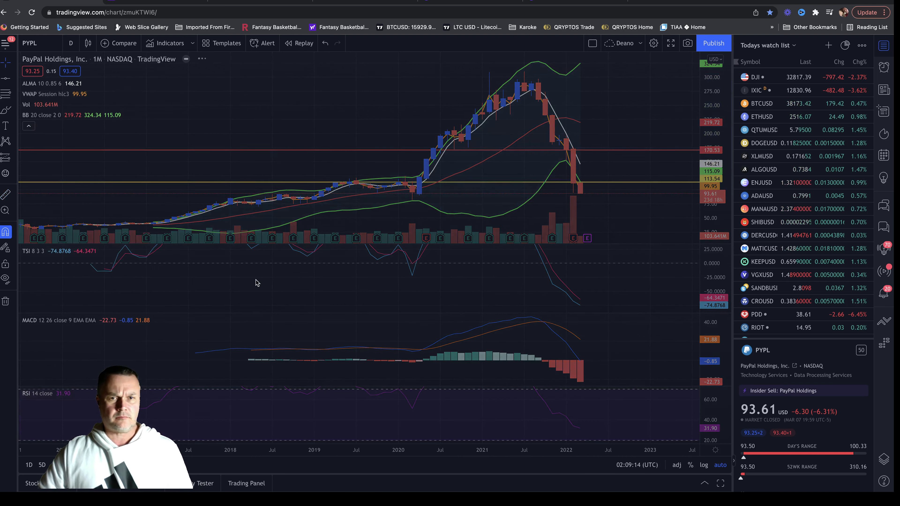
click(70, 43)
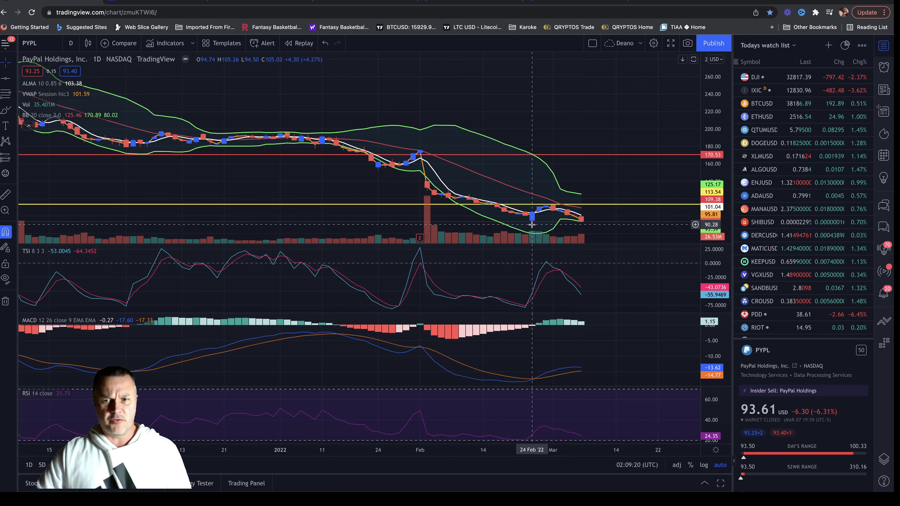
mouse_move(507, 245)
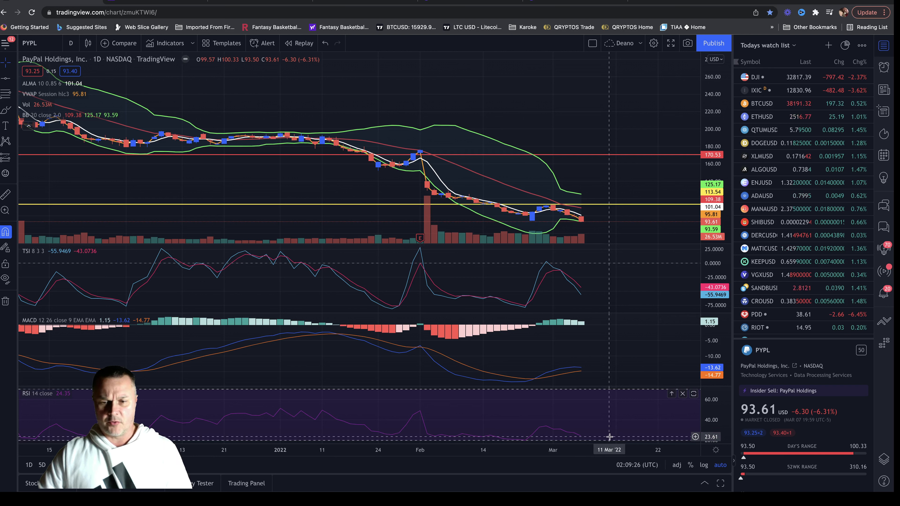
mouse_move(511, 448)
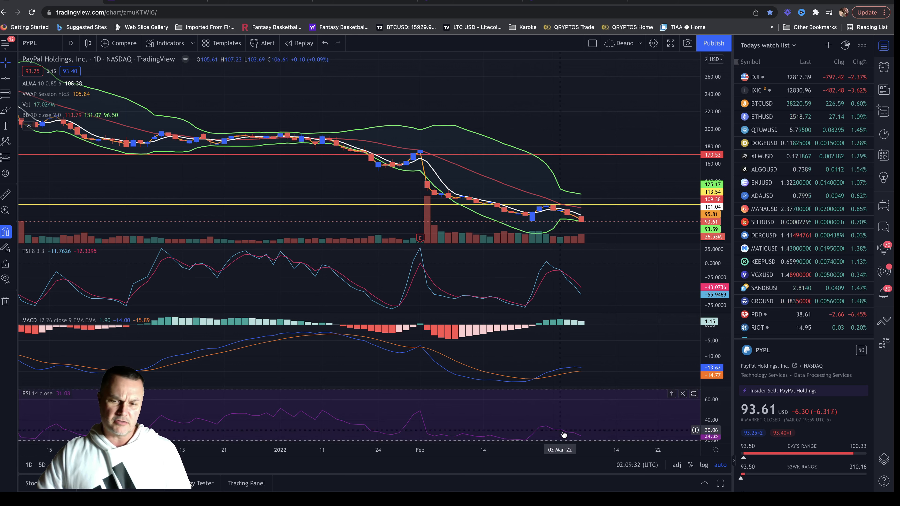
mouse_move(573, 433)
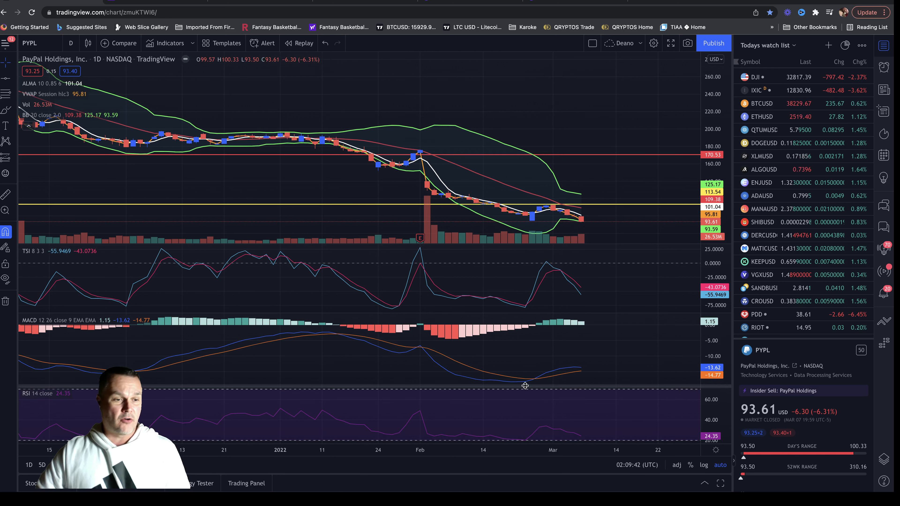
mouse_move(548, 268)
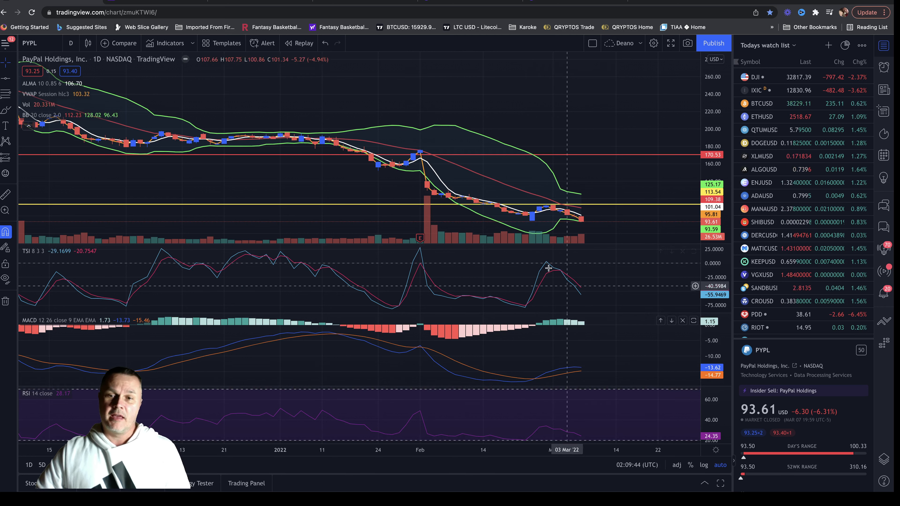
mouse_move(581, 224)
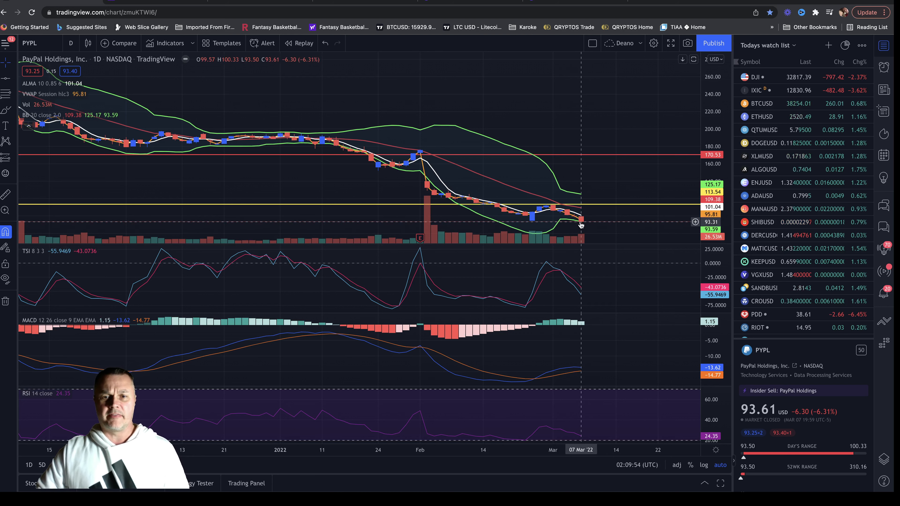
mouse_move(601, 214)
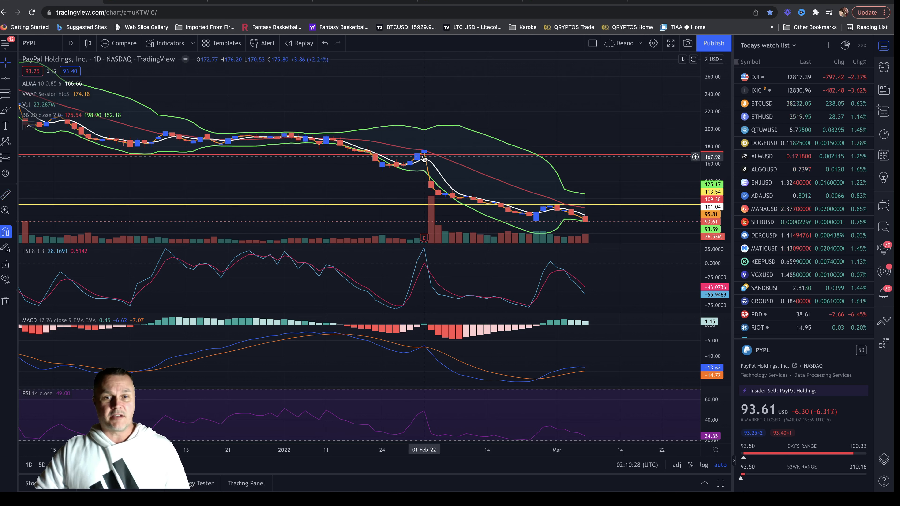
mouse_move(578, 166)
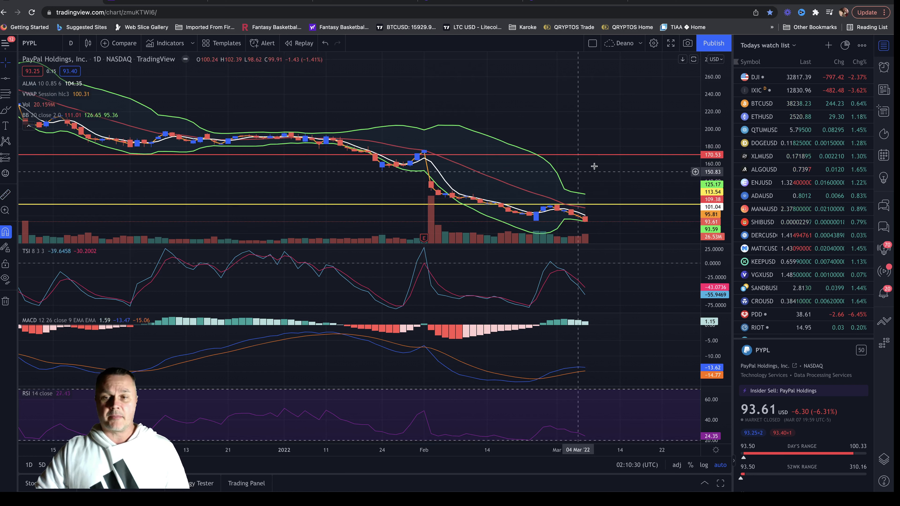
mouse_move(619, 169)
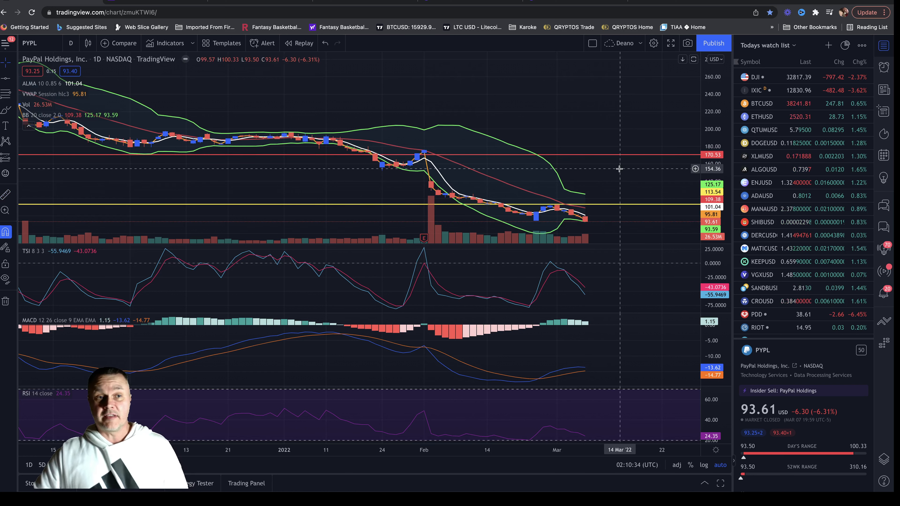
mouse_move(596, 233)
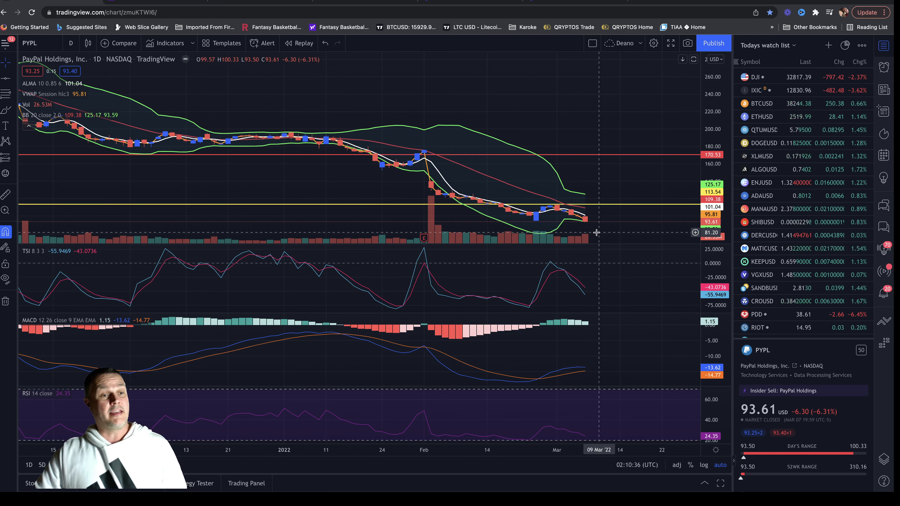
mouse_move(604, 224)
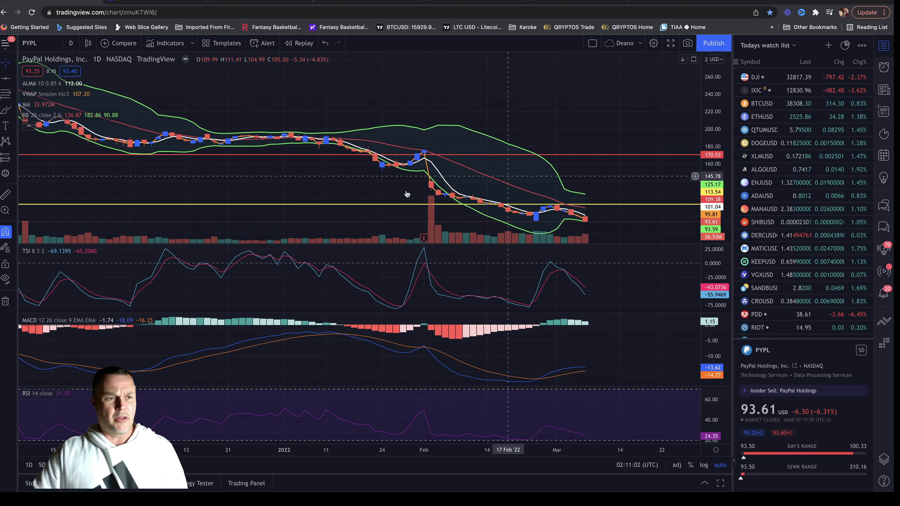
mouse_move(645, 240)
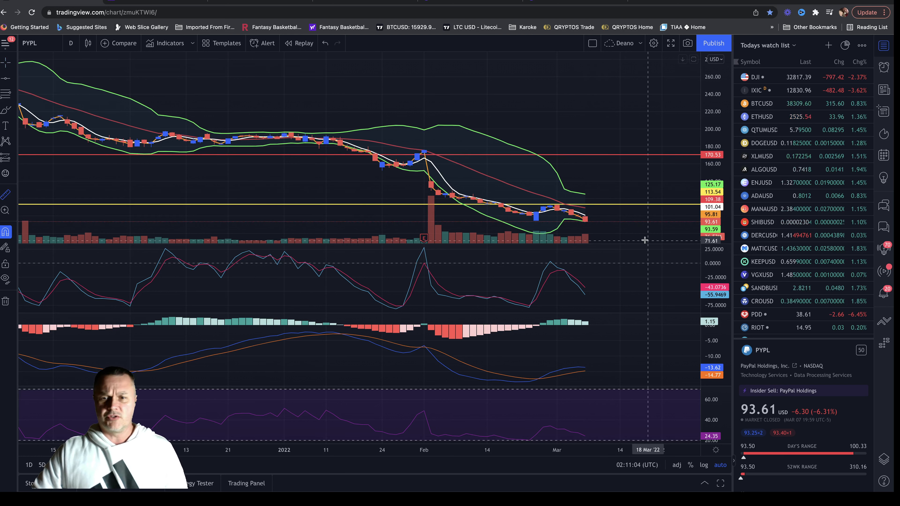
mouse_move(610, 222)
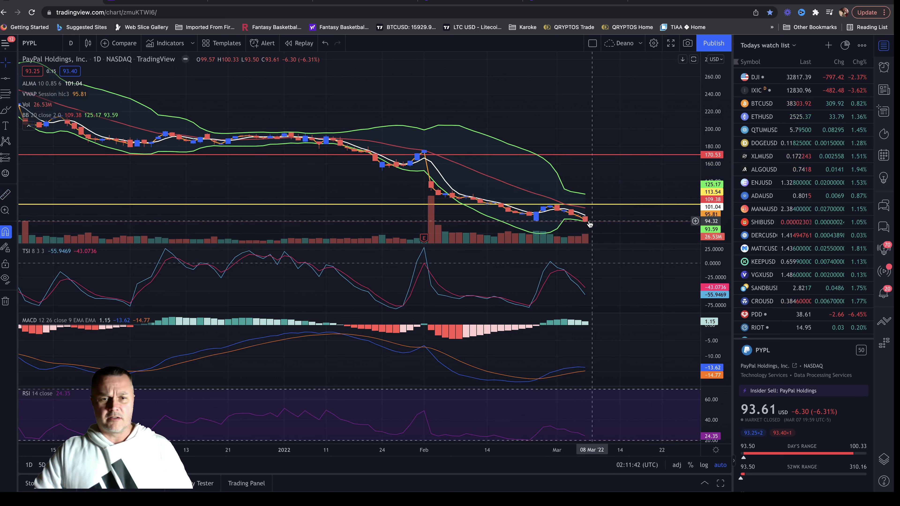
mouse_move(588, 224)
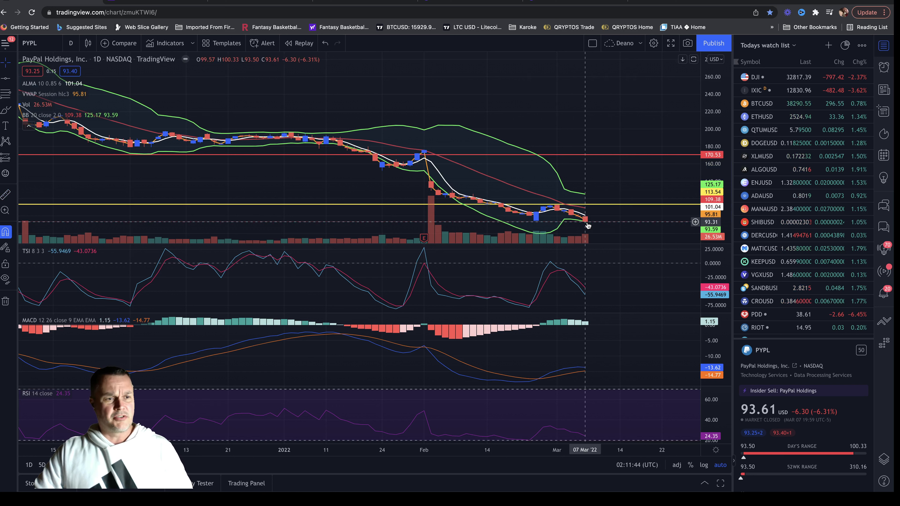
mouse_move(592, 225)
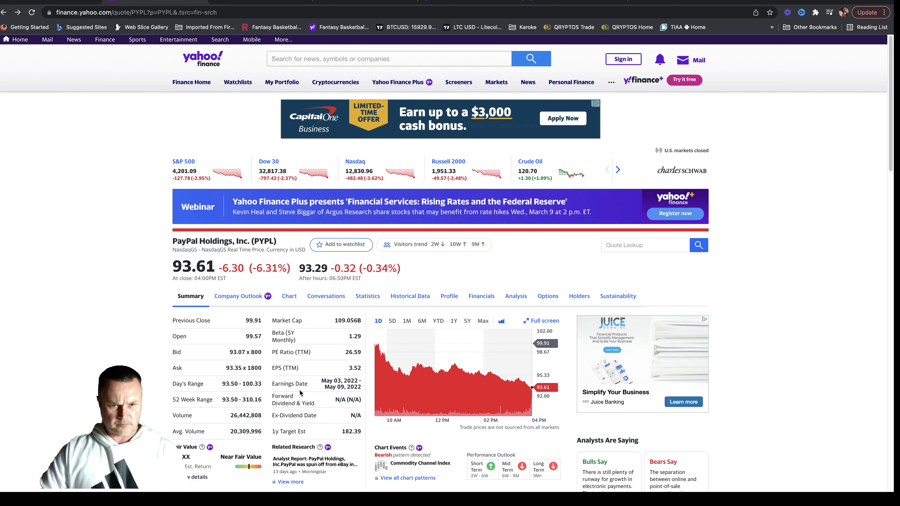
Scroll down the Yahoo Finance PYPL page through the Summary statistics
scroll(down, 3)
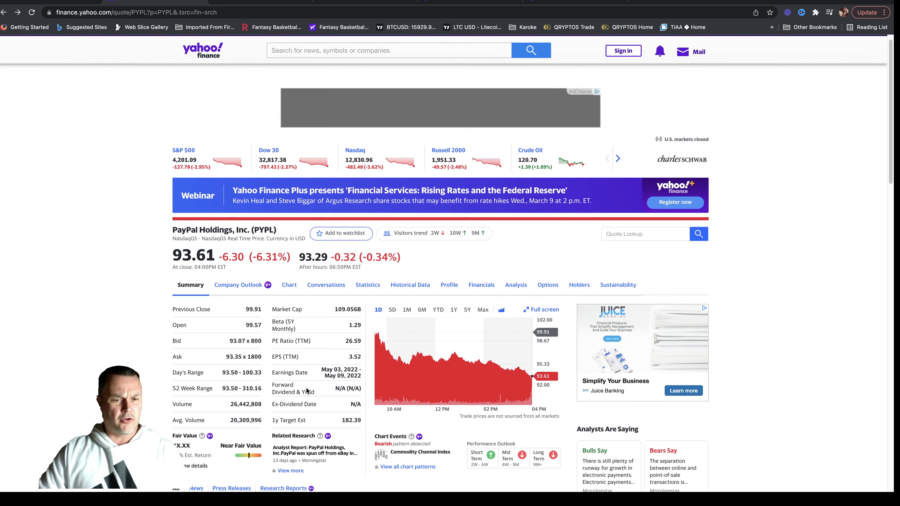
scroll(down, 3)
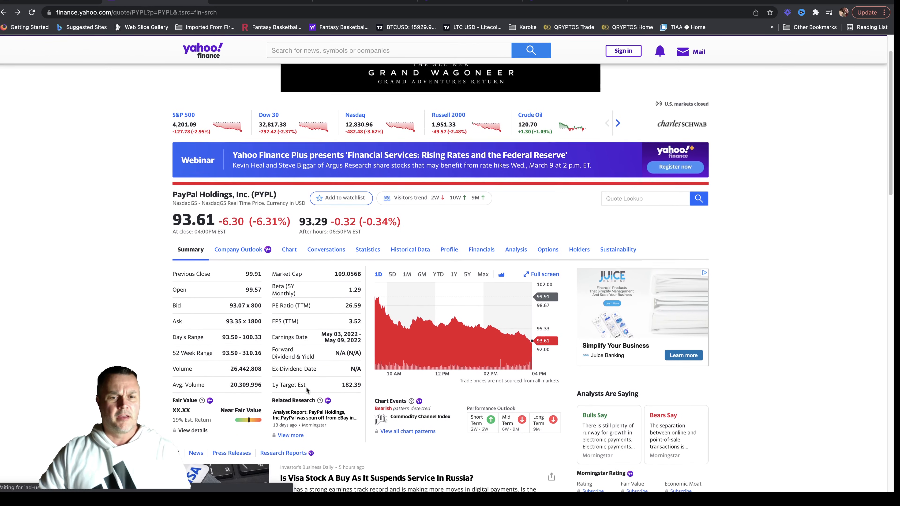
scroll(down, 3)
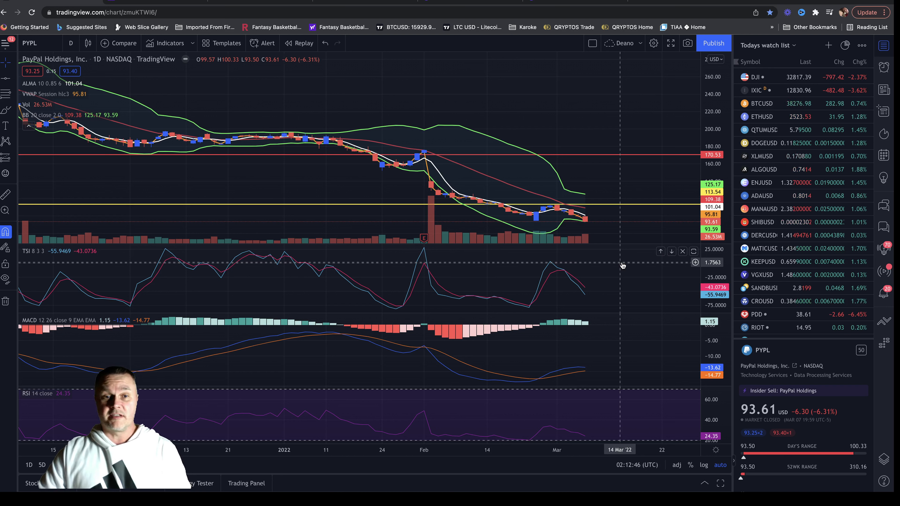
mouse_move(509, 220)
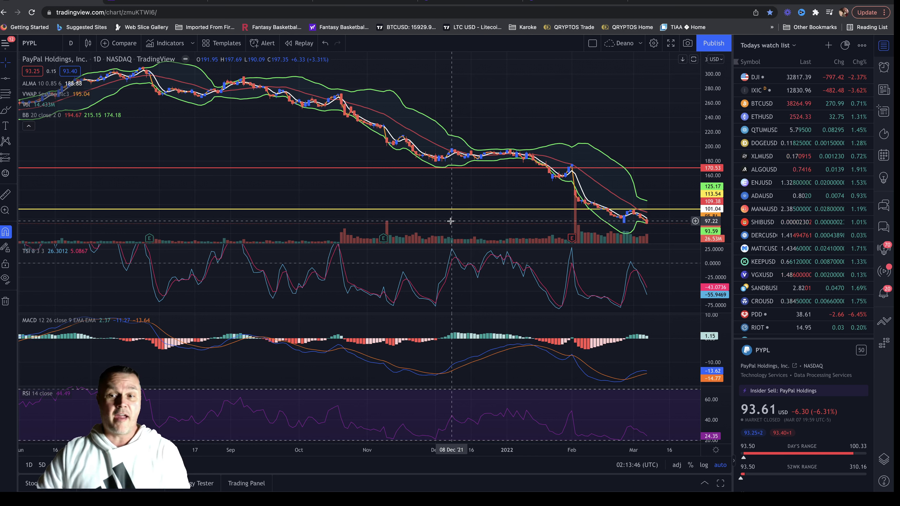
mouse_move(655, 187)
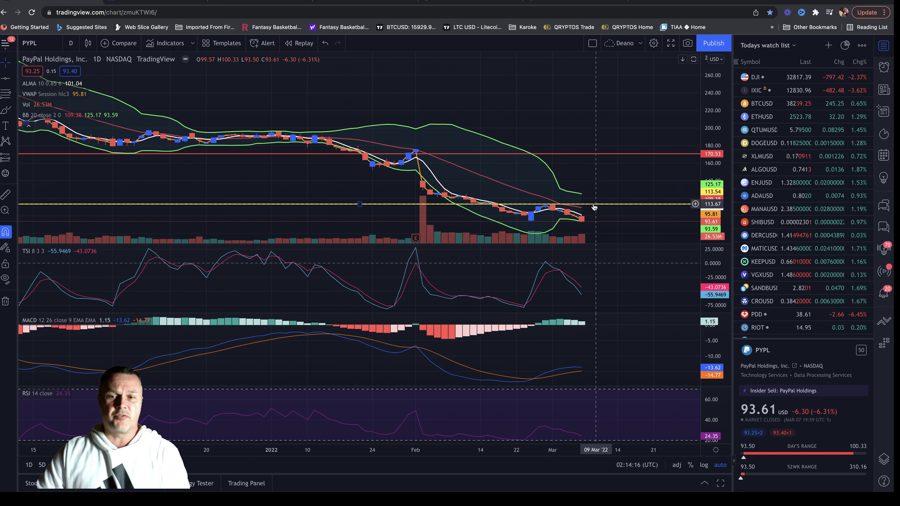
mouse_move(609, 206)
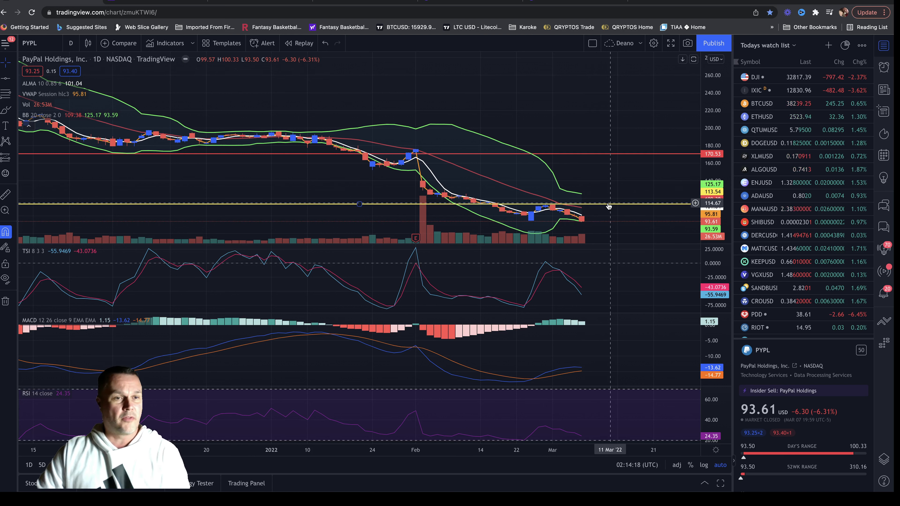